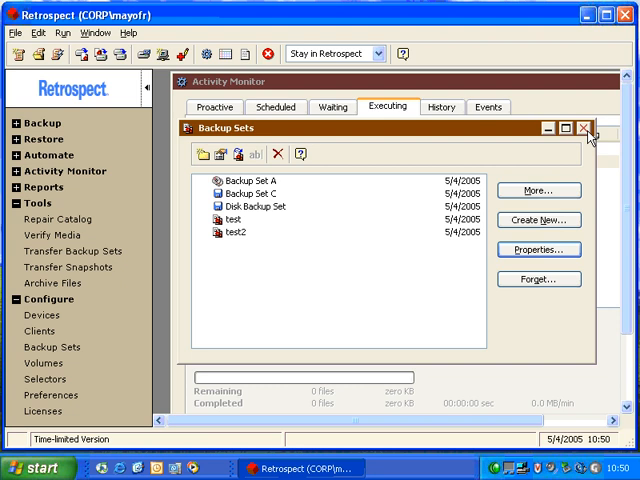
Reopen the Backup Sets list via Configure and select Disk Backup Set.
click(588, 128)
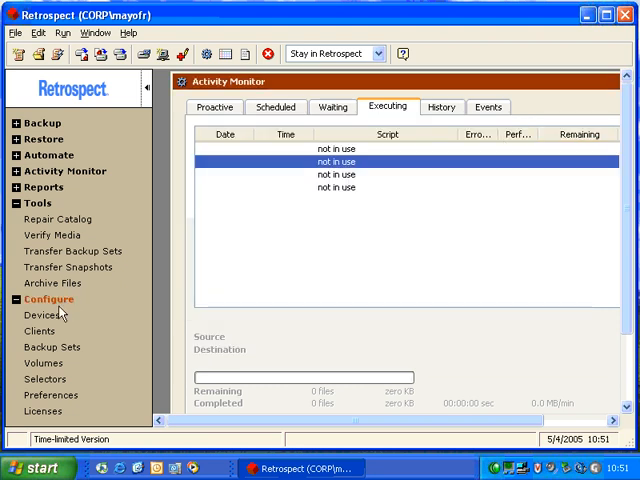
click(52, 346)
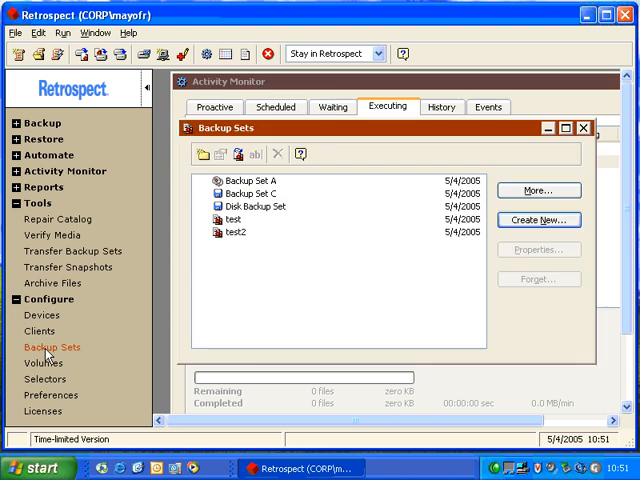
click(254, 212)
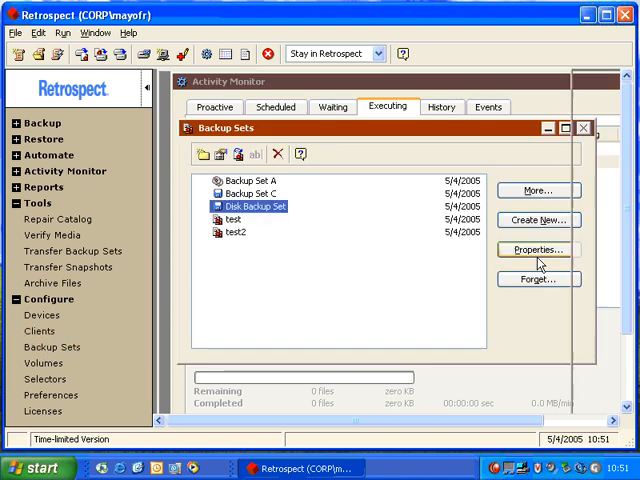
Review Disk Backup Set's Summary, then its Options with grooming of backups older than 10.
click(536, 252)
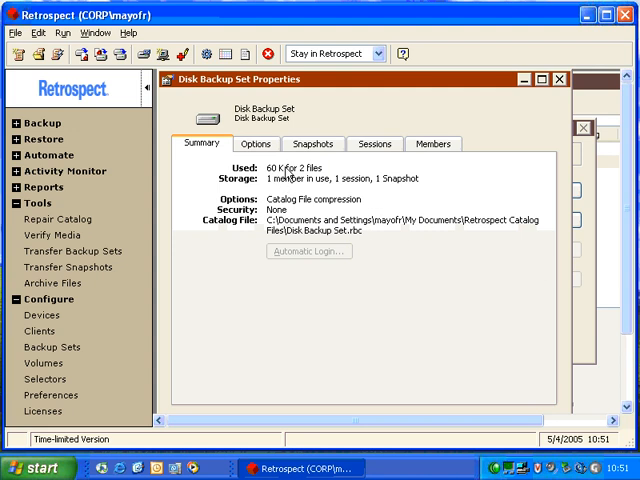
mouse_move(290, 184)
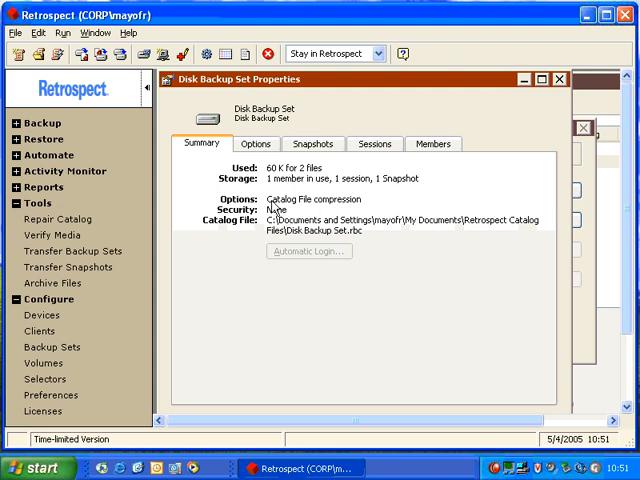
mouse_move(308, 208)
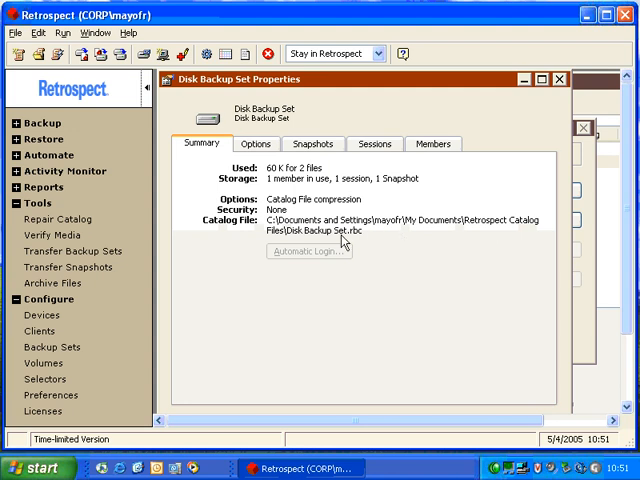
click(256, 144)
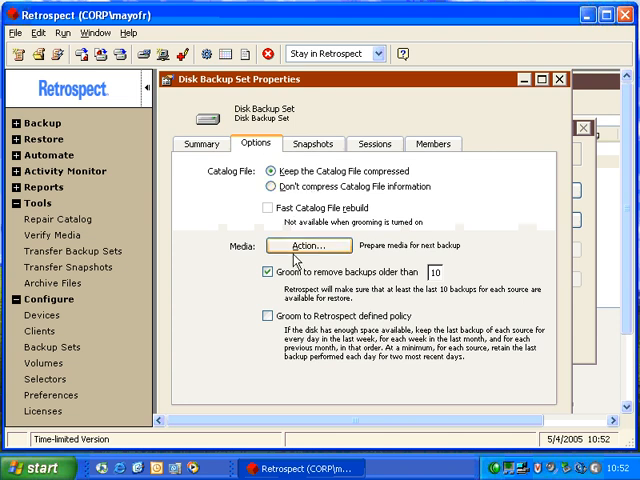
Cancel the Reset action on the backup media and view the single 5/22/2005 snapshot.
click(312, 244)
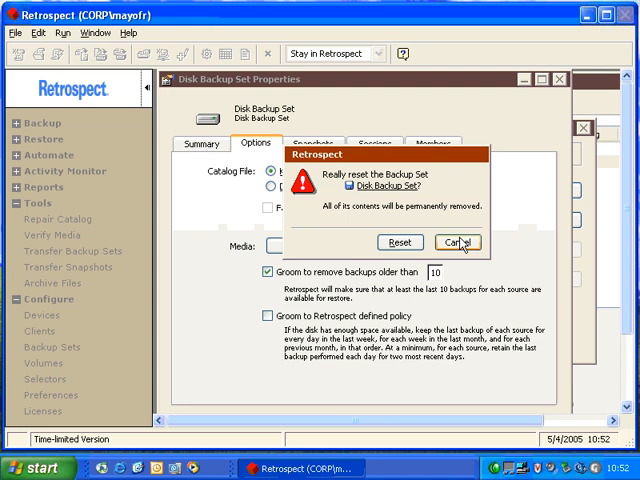
click(458, 242)
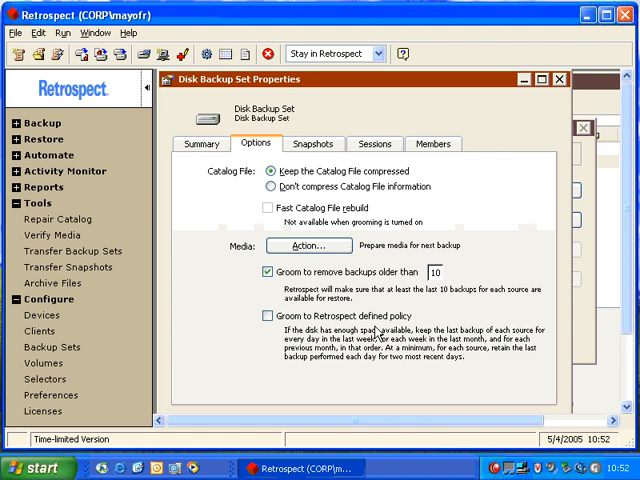
click(312, 144)
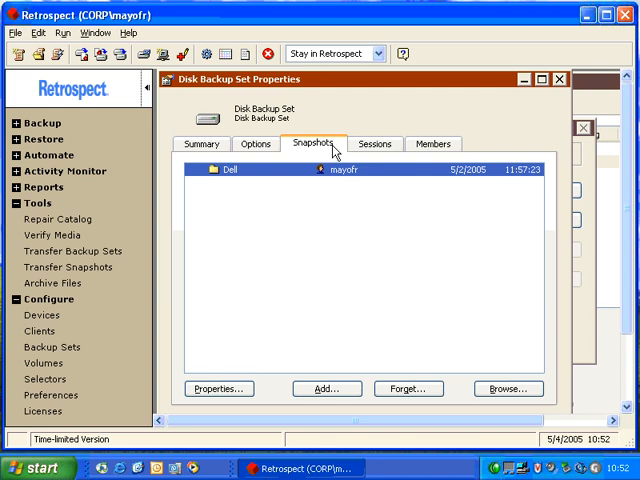
Review Disk Backup Set's Sessions and Members, then view member 1-Disk Backup Set on EXTERNAL HD.
click(374, 144)
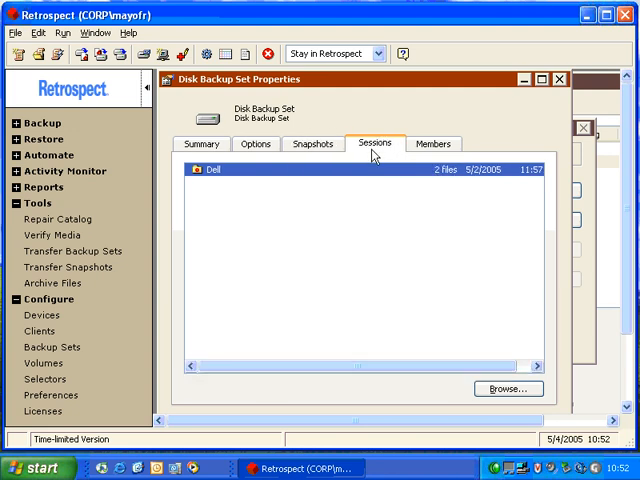
click(432, 144)
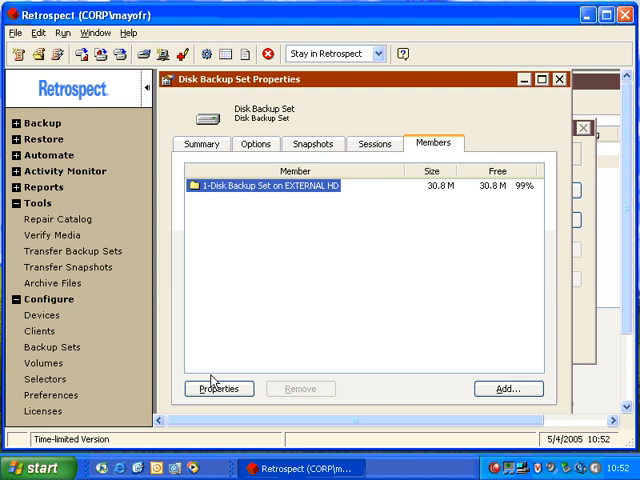
click(216, 388)
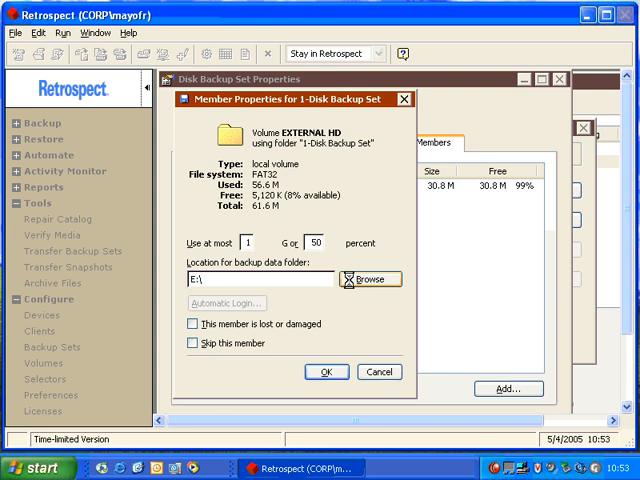
Check the member's backup data location disk, then close Member and Disk Backup Set properties.
click(372, 280)
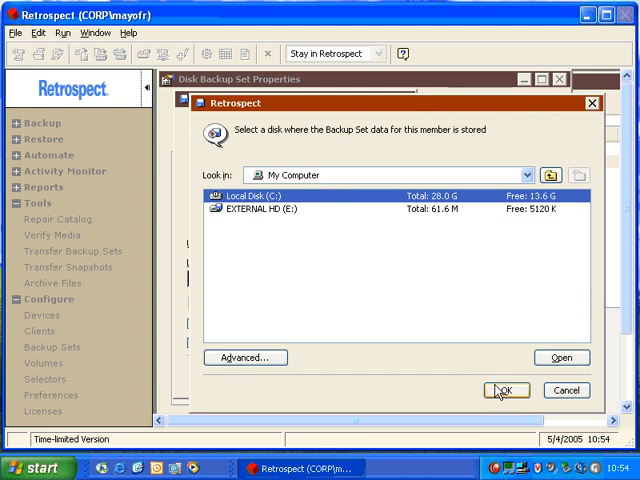
click(506, 390)
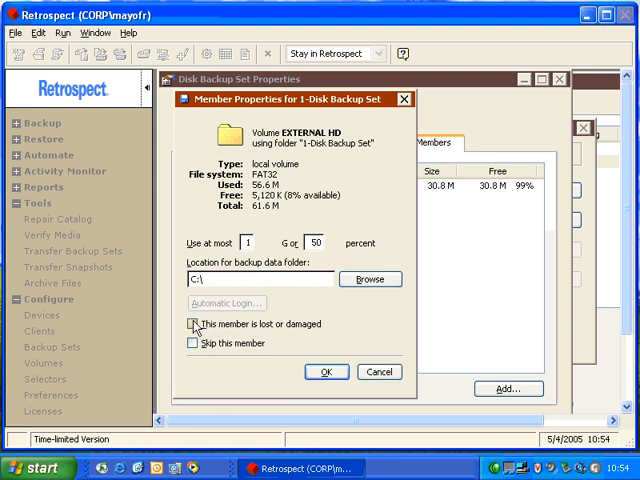
click(192, 324)
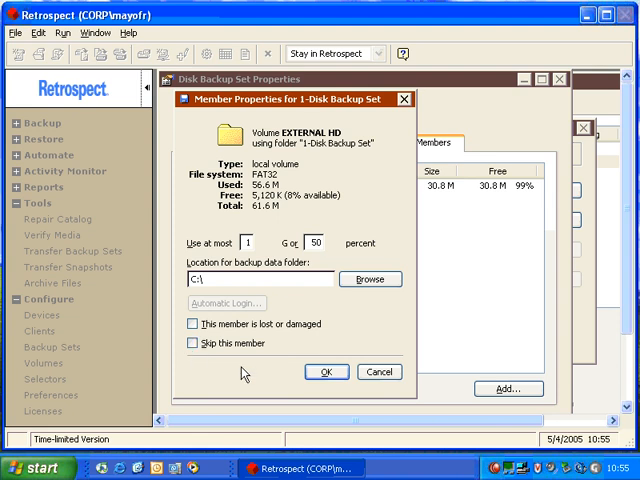
click(326, 372)
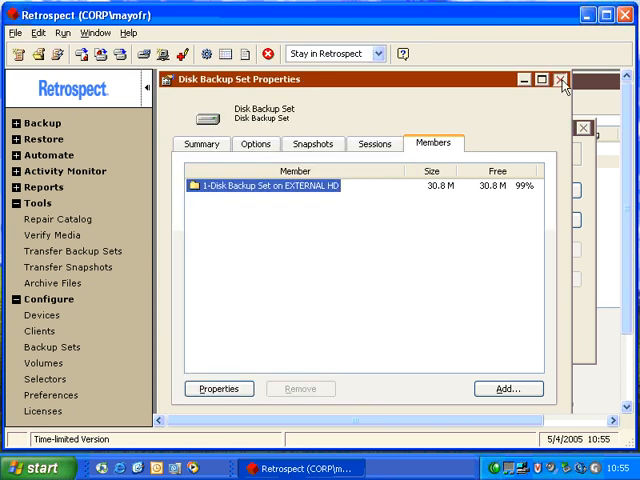
click(560, 84)
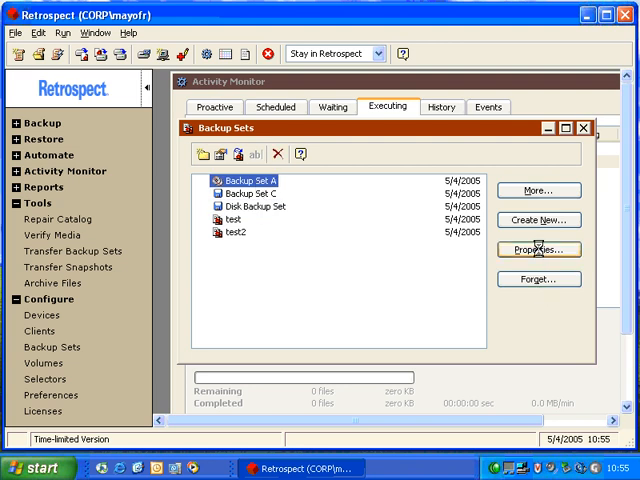
Review Backup Set A's Summary and its Options with fast catalog file rebuild enabled.
click(536, 250)
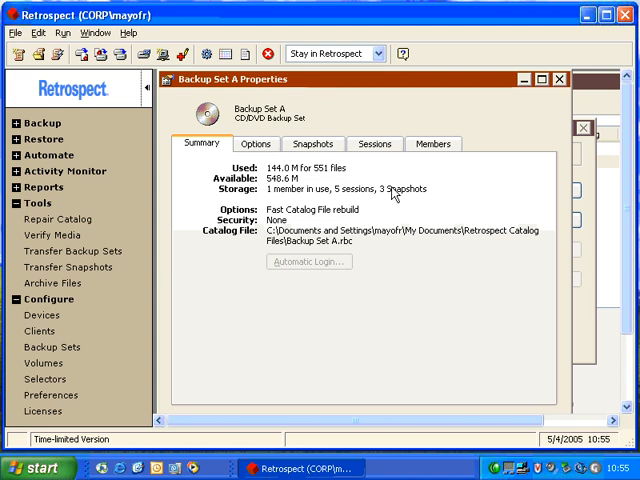
click(248, 144)
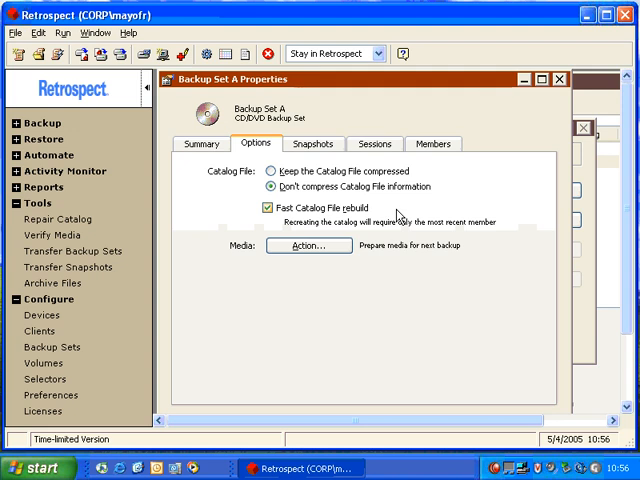
mouse_move(328, 152)
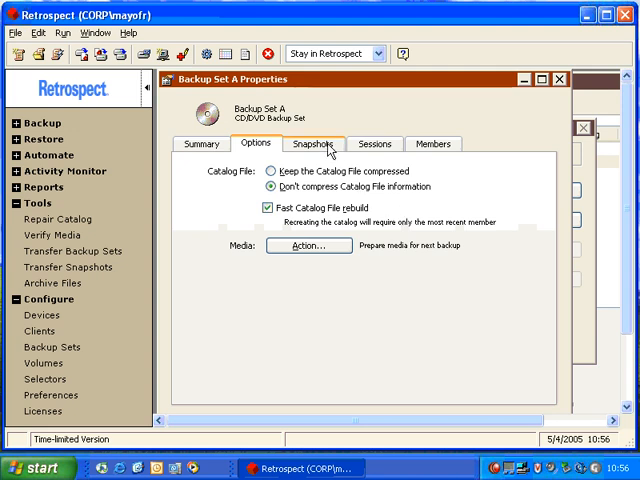
View Backup Set A's Dell, Local Disk (C:) and WINDOWS snapshots, dismissing the Dell restore window.
click(328, 144)
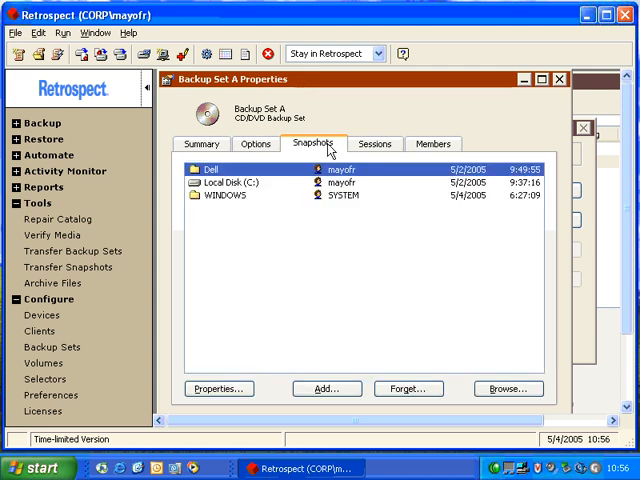
mouse_move(456, 314)
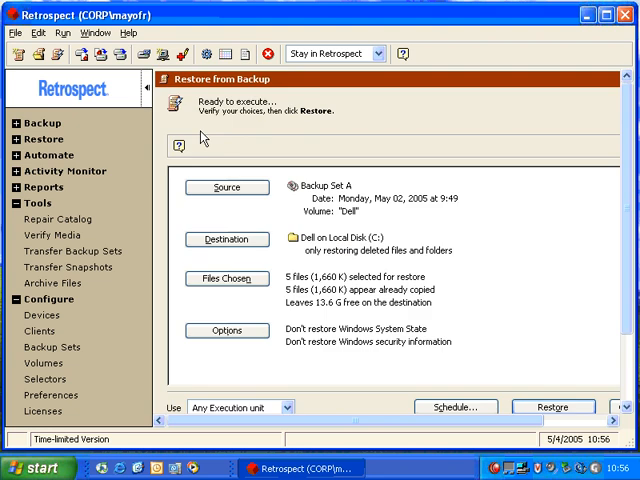
mouse_move(376, 262)
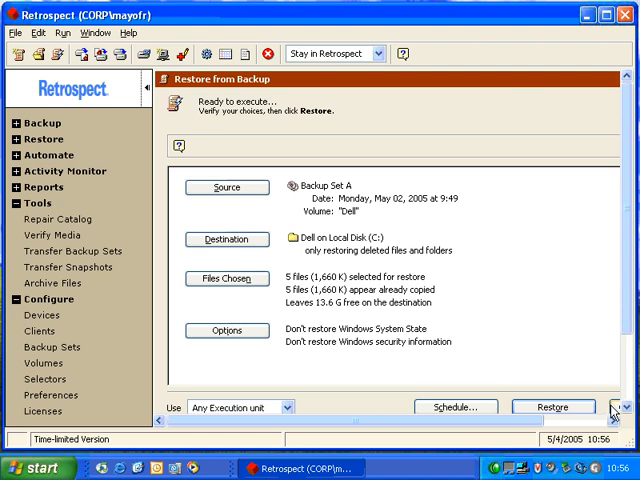
click(226, 276)
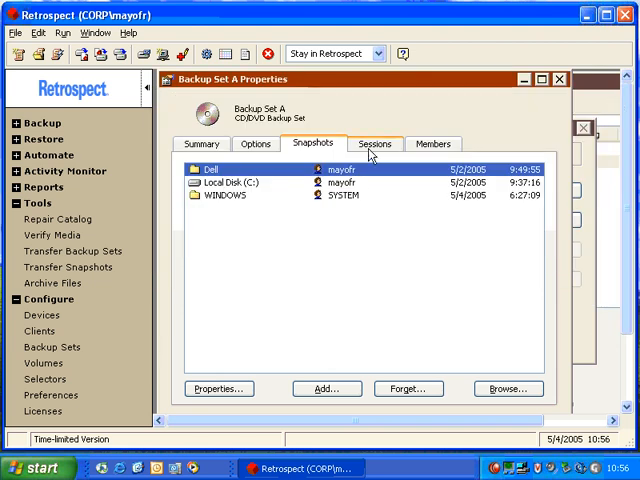
Review Backup Set A's Sessions and Members, marking member 1-Backup Set A as missing.
click(372, 144)
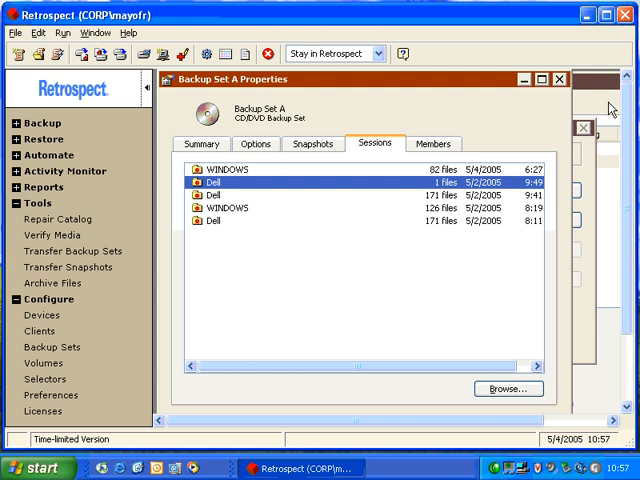
click(432, 144)
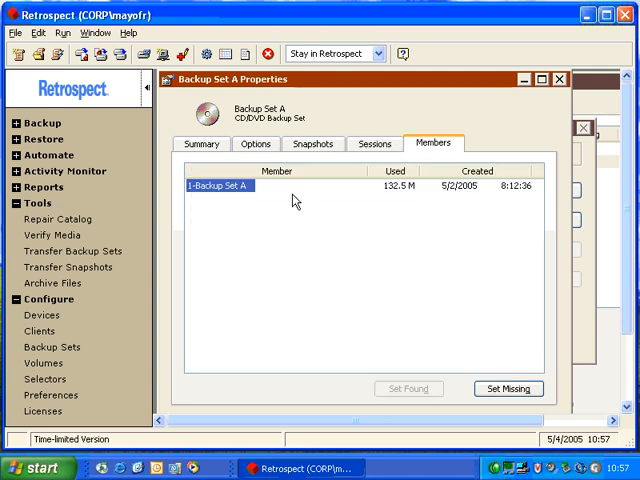
click(508, 388)
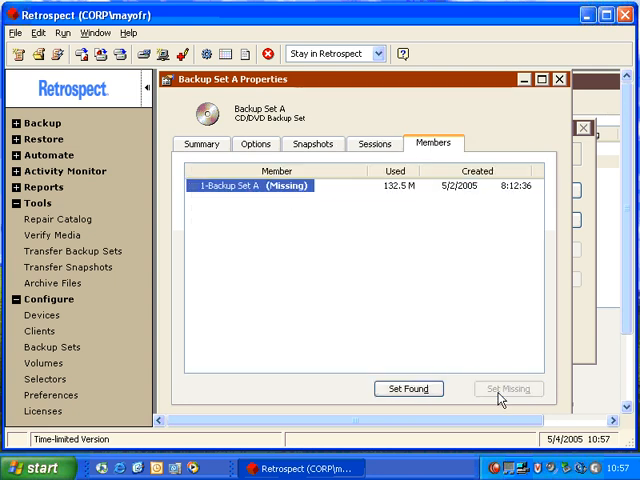